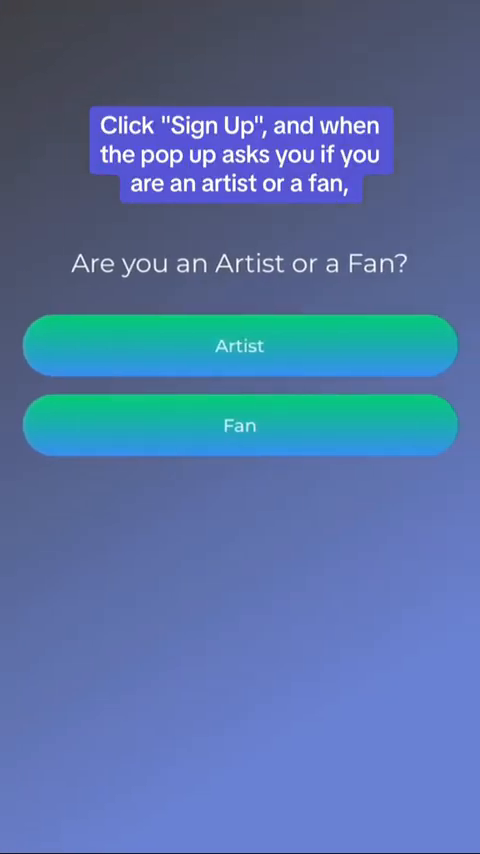
Register as a Fan with display name, email and password, and search for artist 'May' to support
{"action": "left_click", "coordinate": [240, 424]}
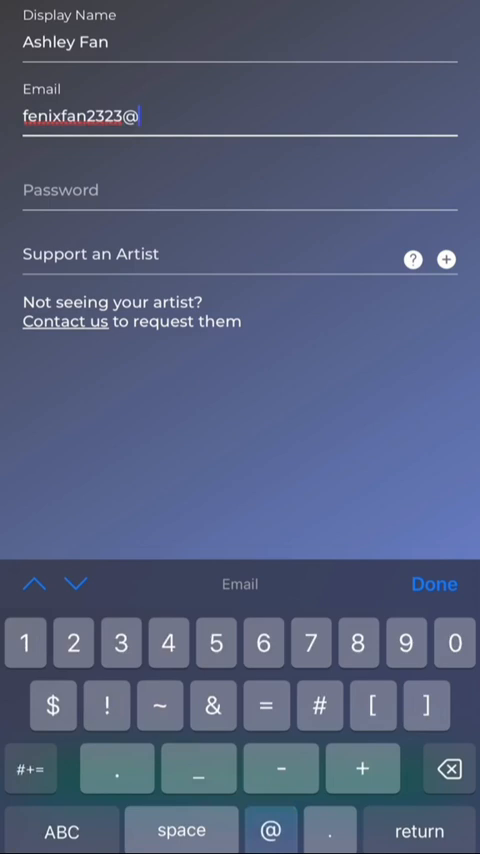
{"action": "left_click", "coordinate": [412, 260]}
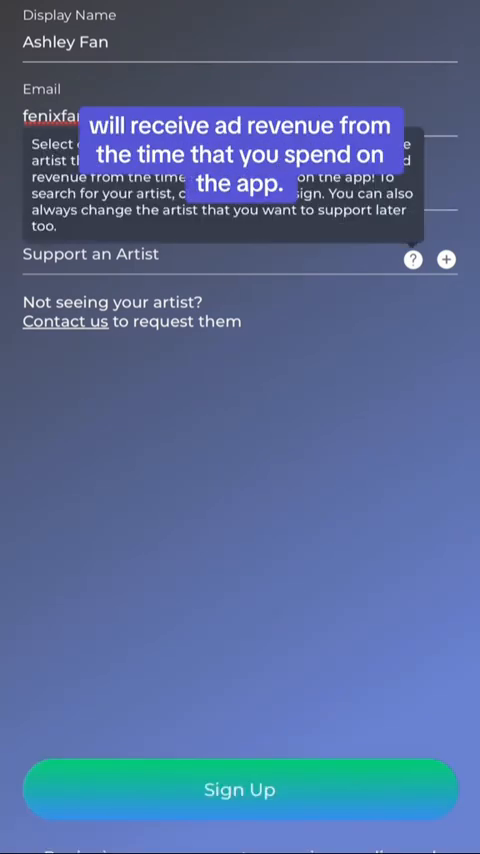
{"action": "left_click", "coordinate": [448, 260]}
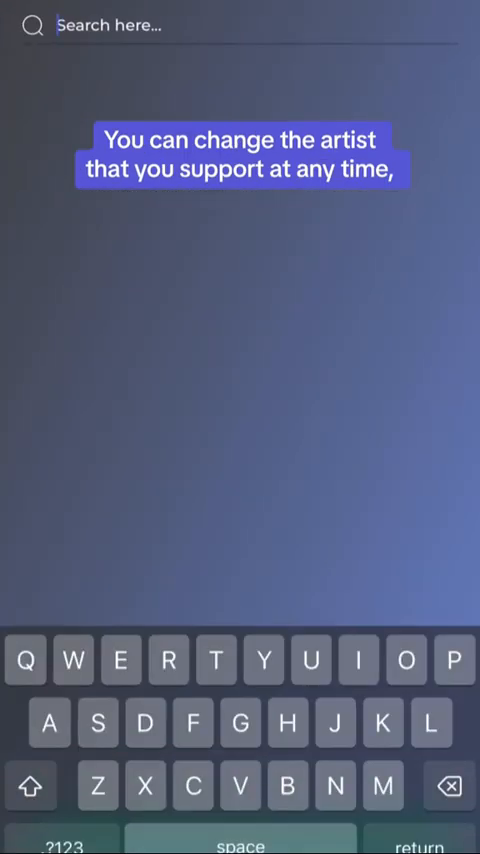
{"action": "type", "text": "May"}
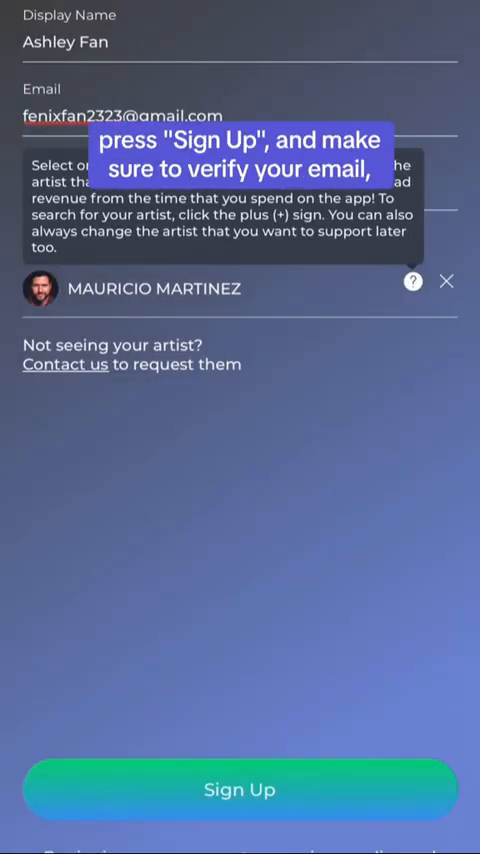
Submit the Sign Up and acknowledge the email verification notice with Got It
{"action": "left_click", "coordinate": [240, 788]}
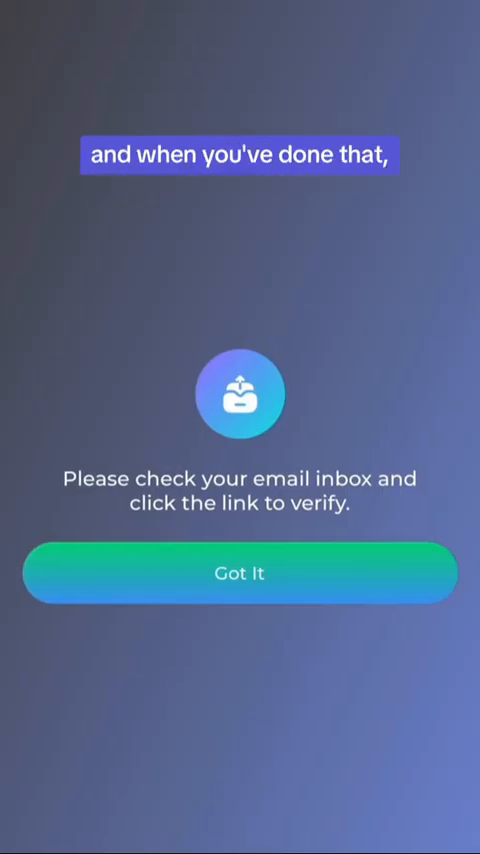
{"action": "left_click", "coordinate": [240, 572]}
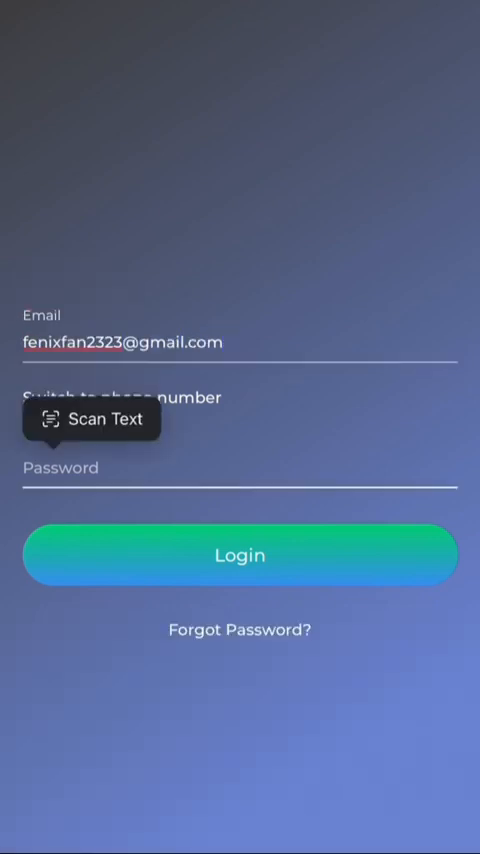
Log in to the new fan account so the main feature menu appears
{"action": "left_click", "coordinate": [240, 556]}
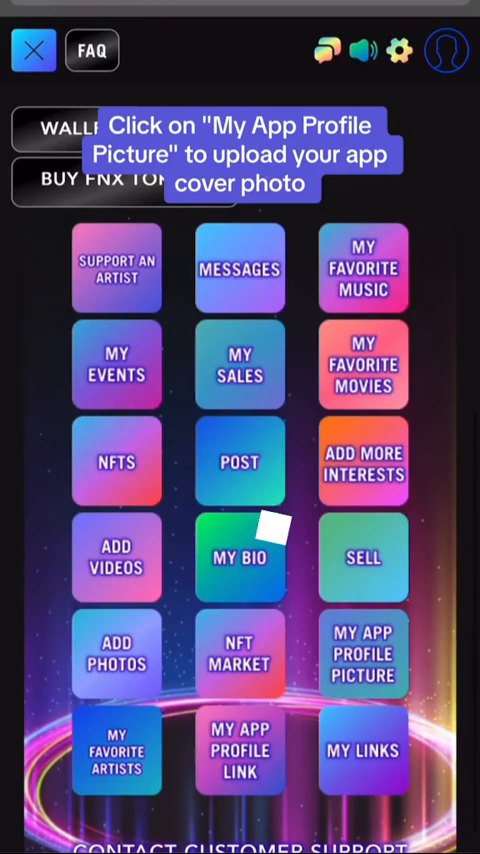
Choose the portrait photo from the Photo Library as the app profile picture and confirm the crop
{"action": "left_click", "coordinate": [364, 654]}
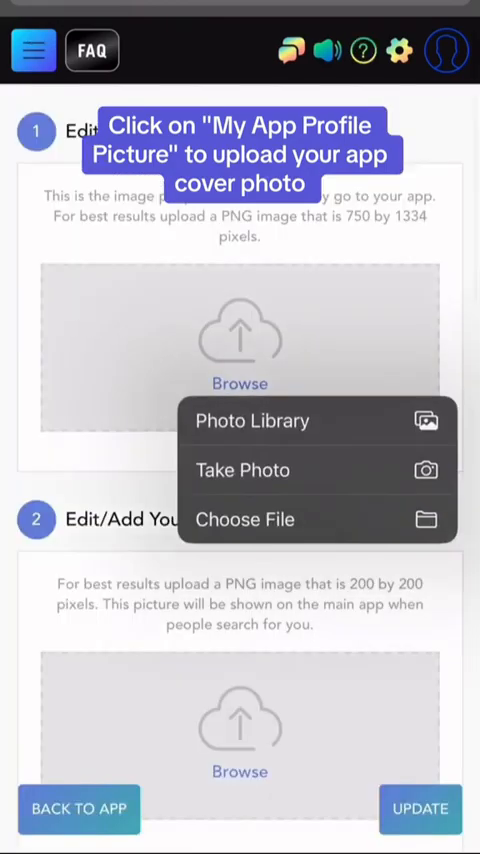
{"action": "left_click", "coordinate": [252, 420]}
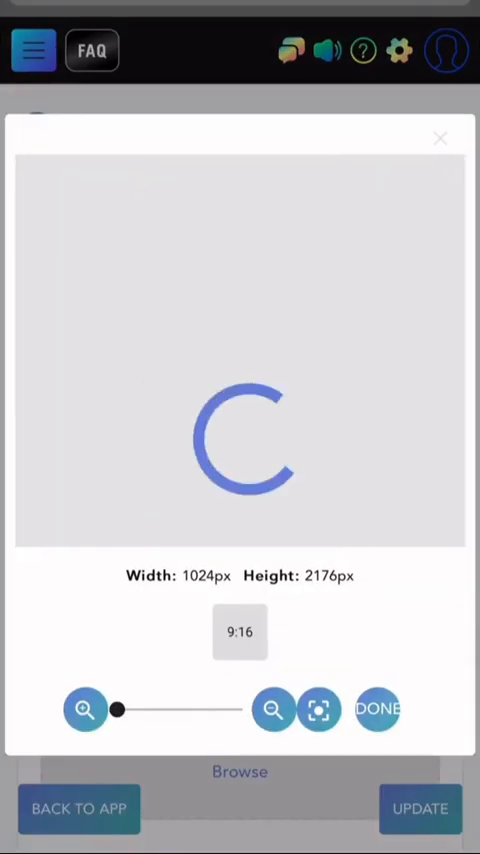
{"action": "left_click", "coordinate": [376, 708]}
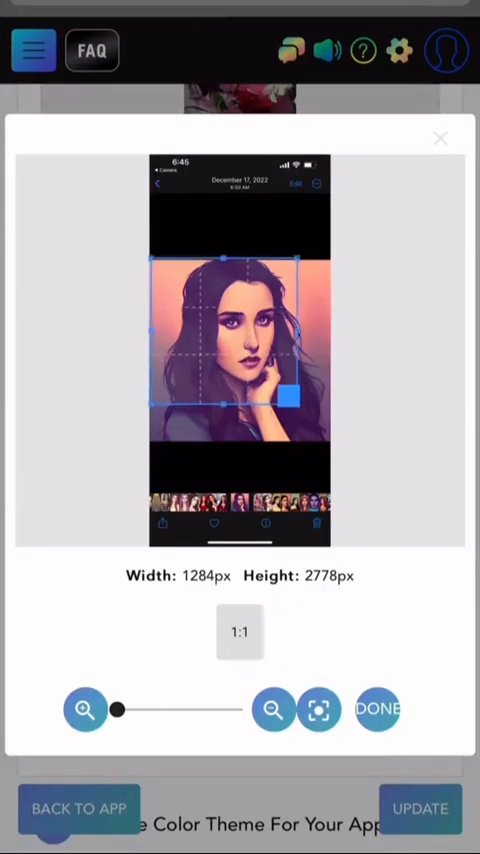
{"action": "left_click", "coordinate": [376, 708]}
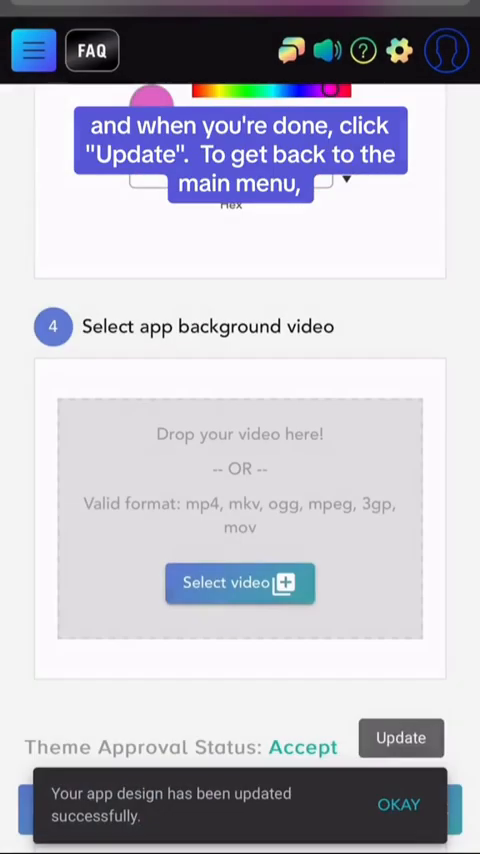
Acknowledge the successful design update and return to the main menu
{"action": "left_click", "coordinate": [398, 804]}
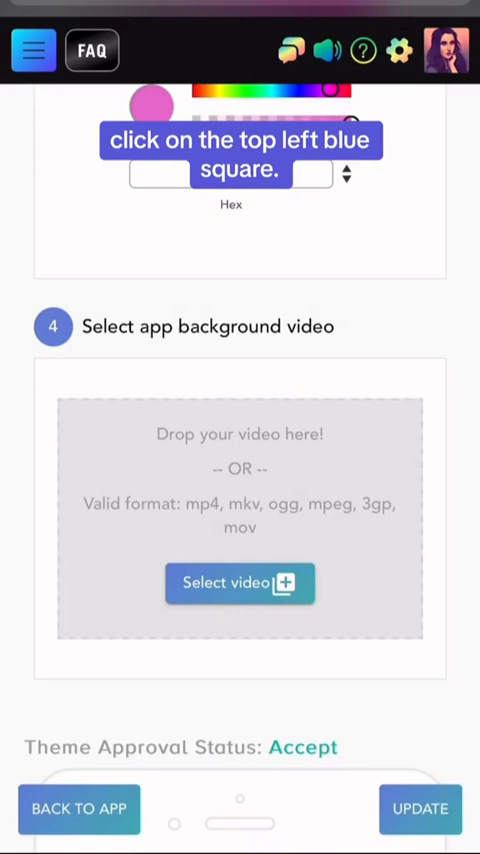
{"action": "left_click", "coordinate": [32, 50]}
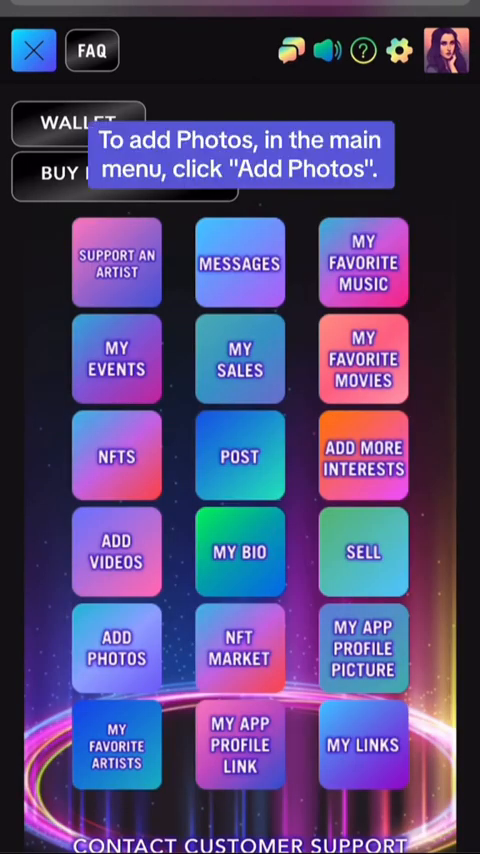
Upload two selected photos via Add Photos and return to the main menu
{"action": "left_click", "coordinate": [116, 648]}
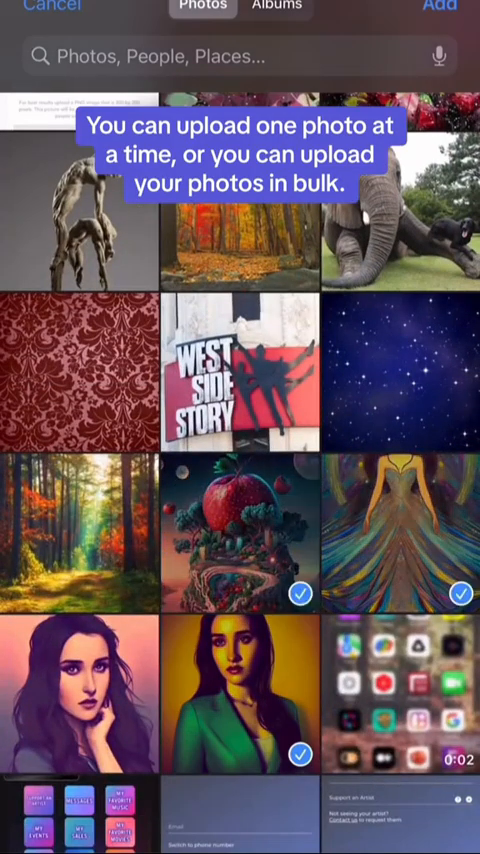
{"action": "left_click", "coordinate": [438, 8]}
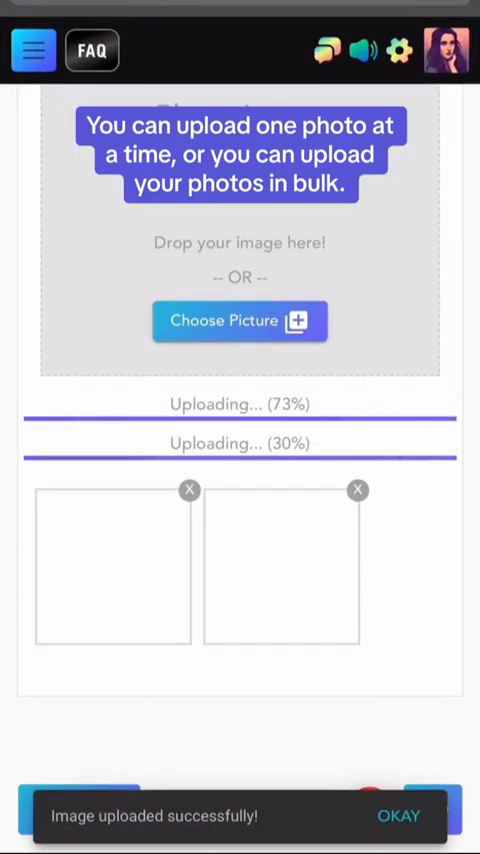
{"action": "left_click", "coordinate": [32, 50]}
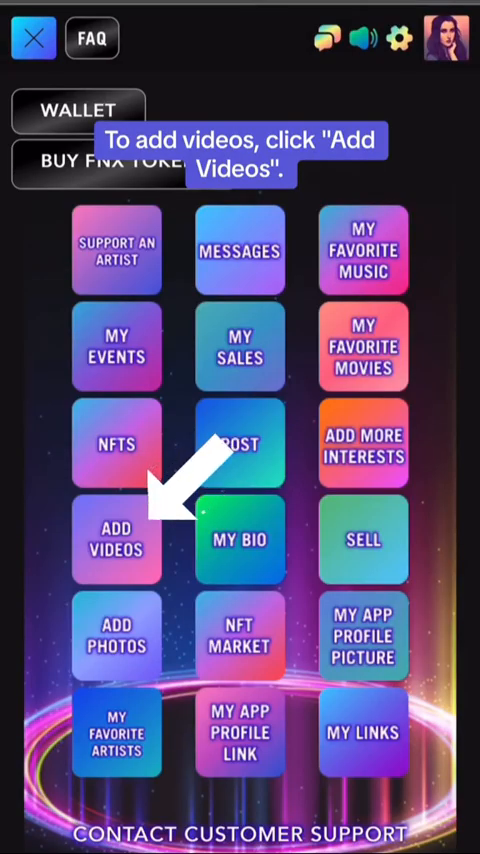
Select a video file on the Add Videos page and let it process
{"action": "left_click", "coordinate": [116, 540]}
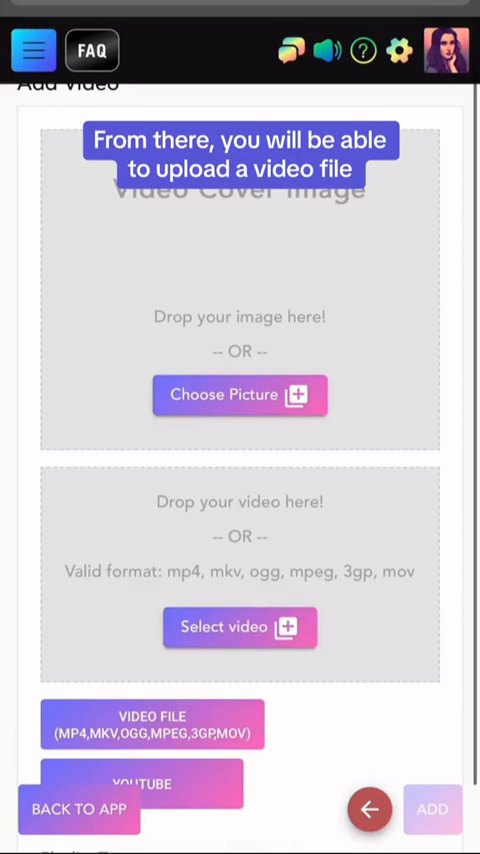
{"action": "scroll", "scroll_direction": "down", "scroll_amount": 3}
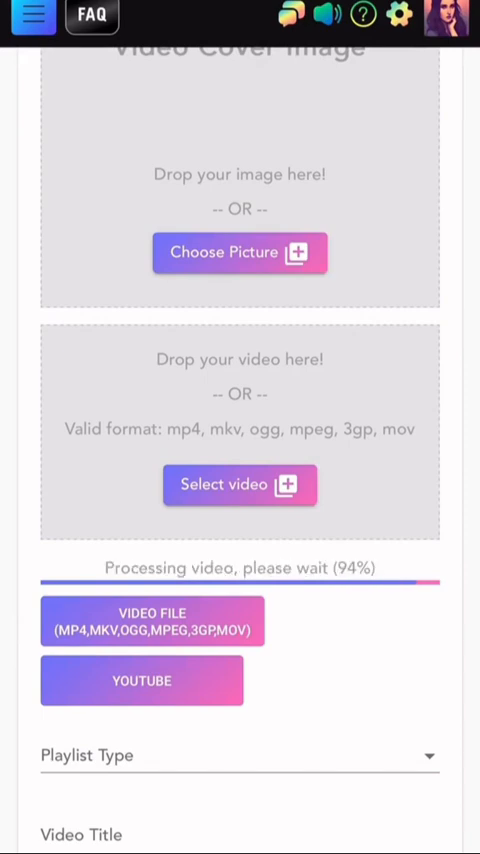
{"action": "scroll", "scroll_direction": "down", "scroll_amount": 3}
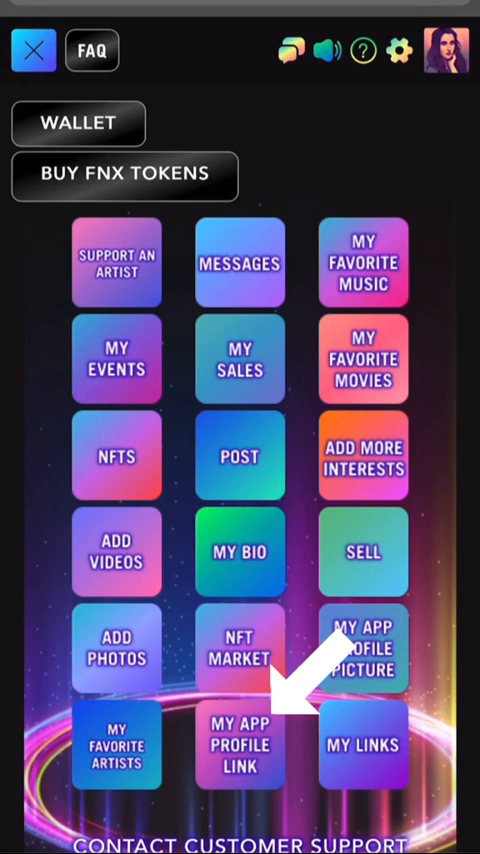
Save the chosen New App Name as the personal app profile web address
{"action": "left_click", "coordinate": [240, 744]}
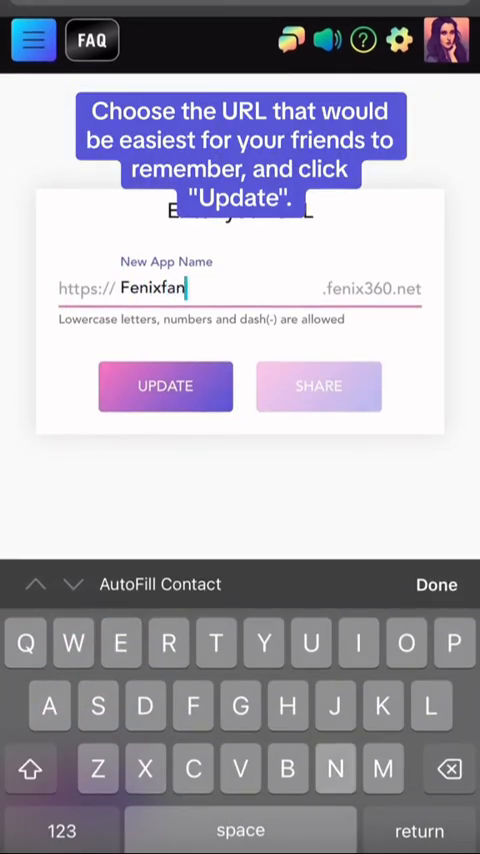
{"action": "left_click", "coordinate": [164, 386]}
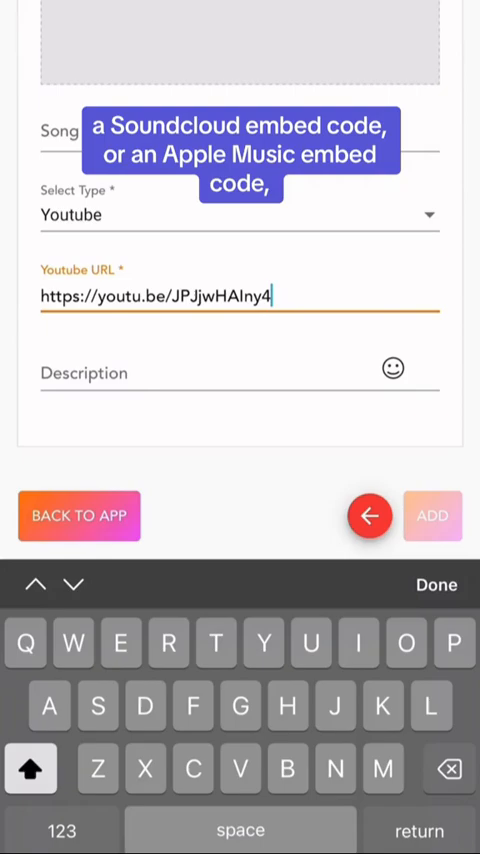
Add 'Shallow' by Lady Gaga and Bradley Cooper as a YouTube-linked favourite song
{"action": "left_click", "coordinate": [436, 584]}
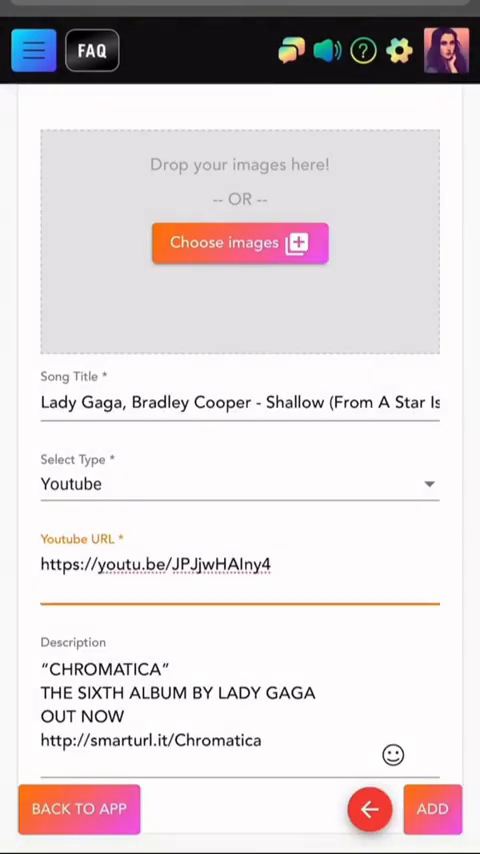
{"action": "left_click", "coordinate": [432, 810]}
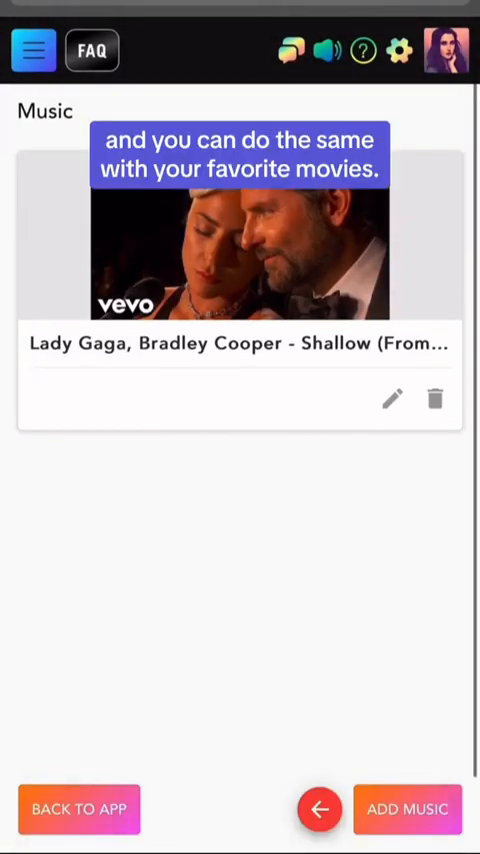
{"action": "left_click", "coordinate": [32, 50]}
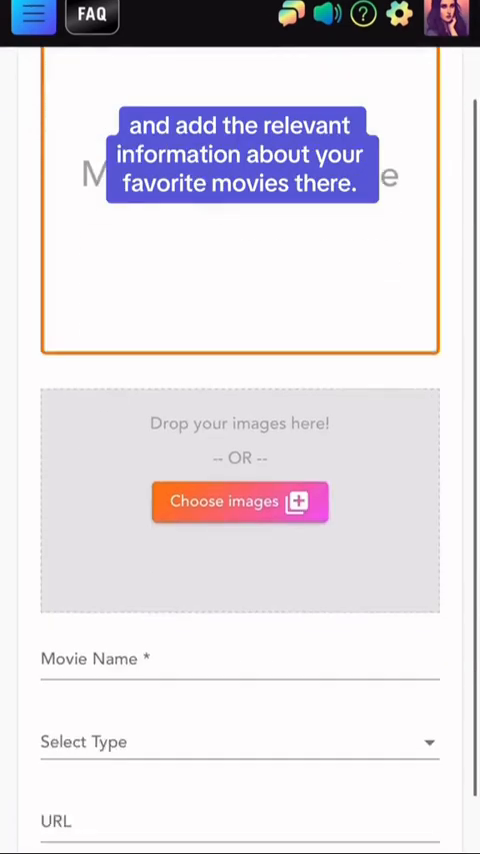
Save 'Everything Everywhere All At Once' as a Science Fiction favourite movie
{"action": "type", "text": "Everything Everywhere All At Once"}
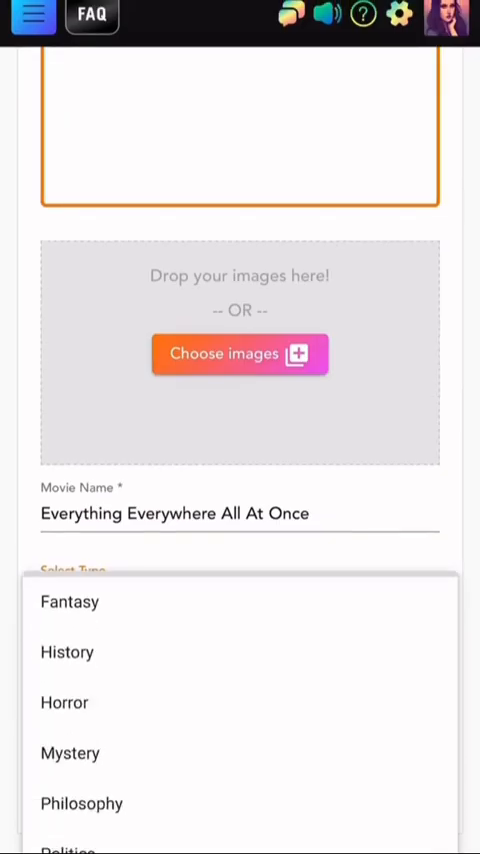
{"action": "left_click", "coordinate": [240, 354]}
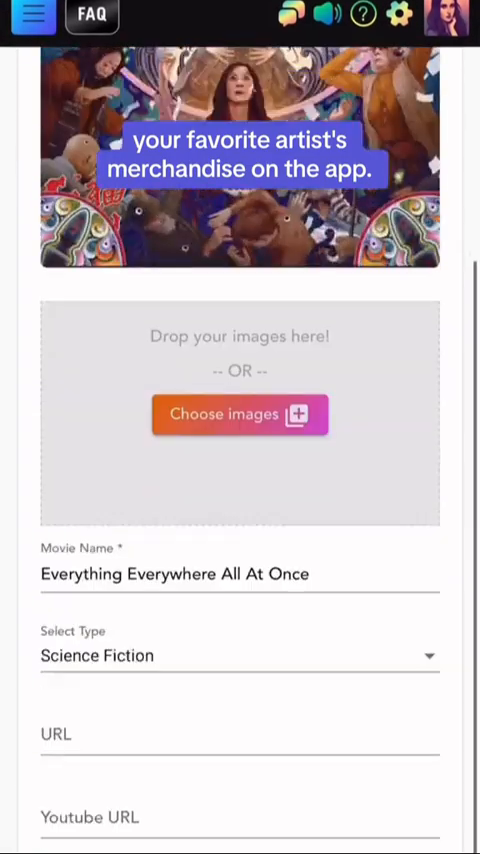
{"action": "left_click", "coordinate": [32, 18]}
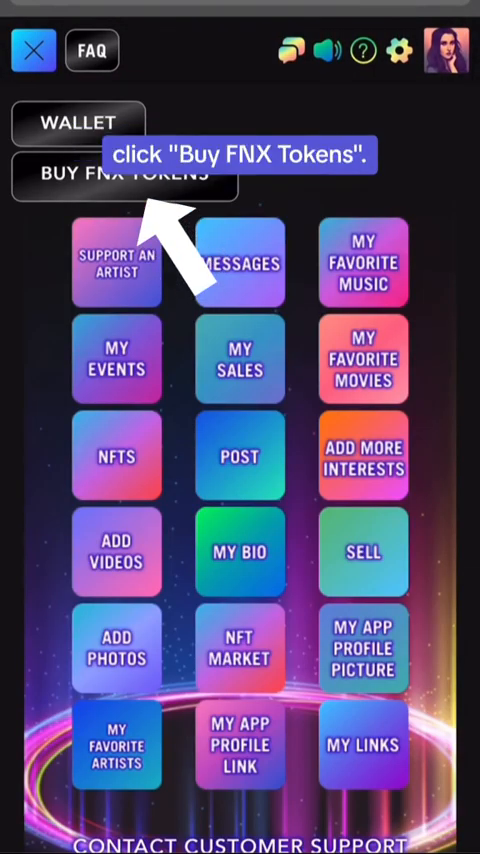
{"action": "left_click", "coordinate": [126, 174]}
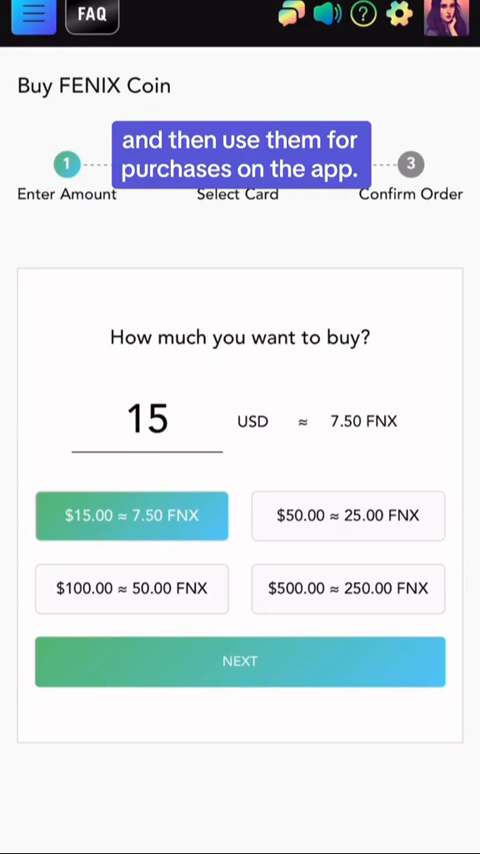
{"action": "left_click", "coordinate": [32, 32]}
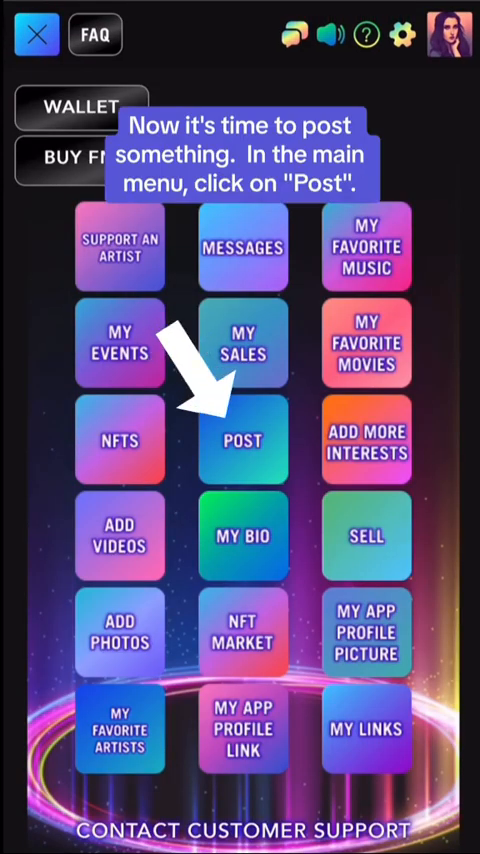
Publish a social post with an uploaded image and the text 'This book tho'
{"action": "left_click", "coordinate": [244, 440]}
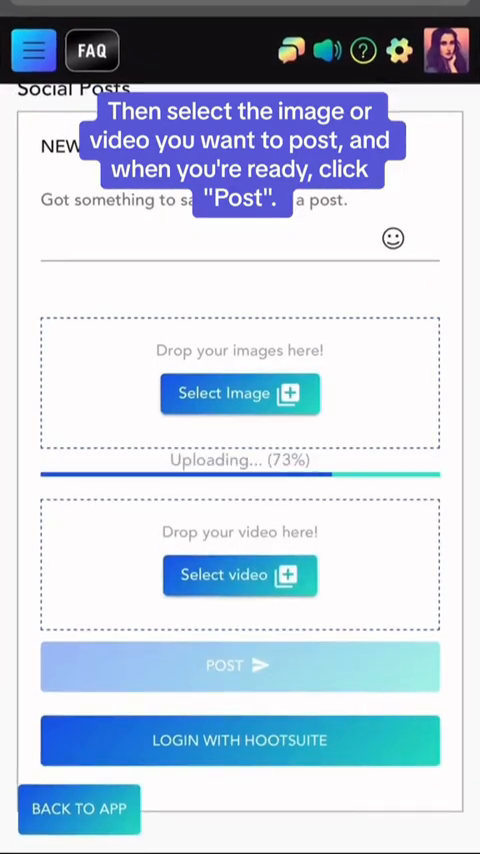
{"action": "type", "text": "This book thoi"}
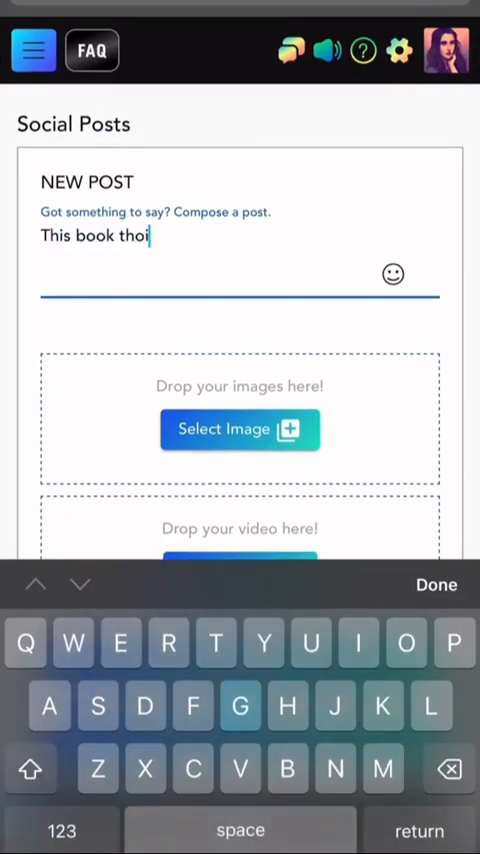
{"action": "left_click", "coordinate": [32, 50]}
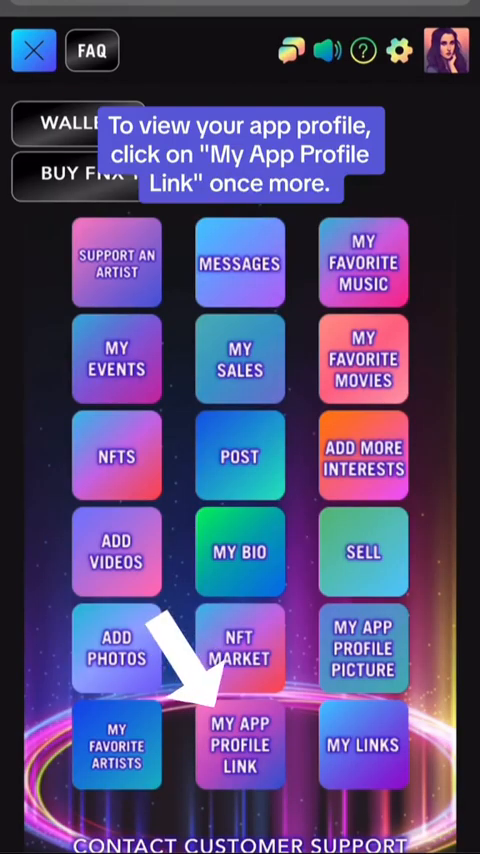
Get the shareable fenixfan23.fenix360.net profile link and bring up Safari's sharing options
{"action": "left_click", "coordinate": [240, 744]}
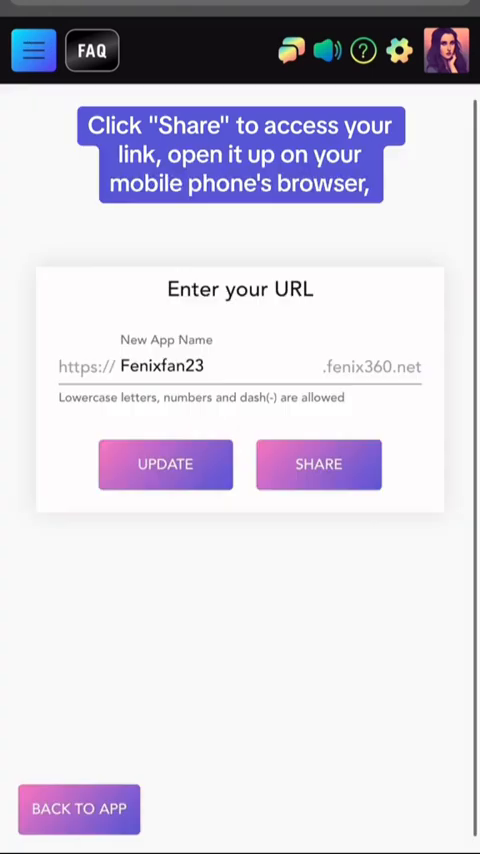
{"action": "left_click", "coordinate": [316, 464]}
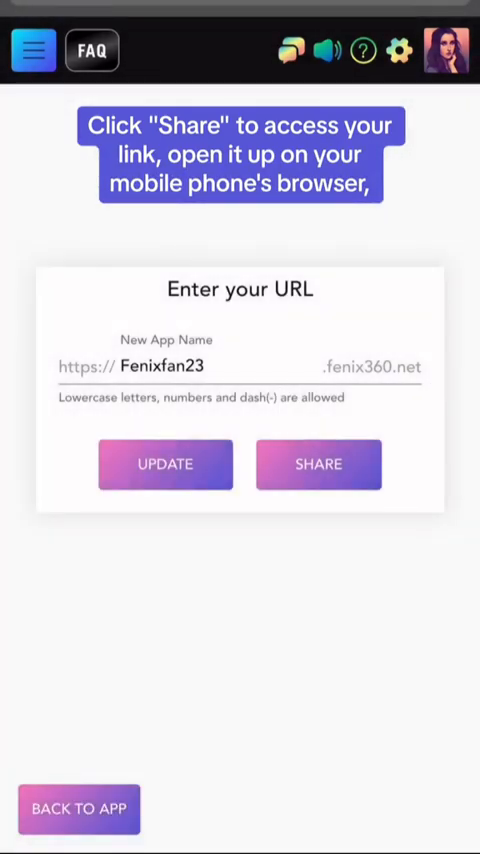
{"action": "left_click", "coordinate": [316, 464]}
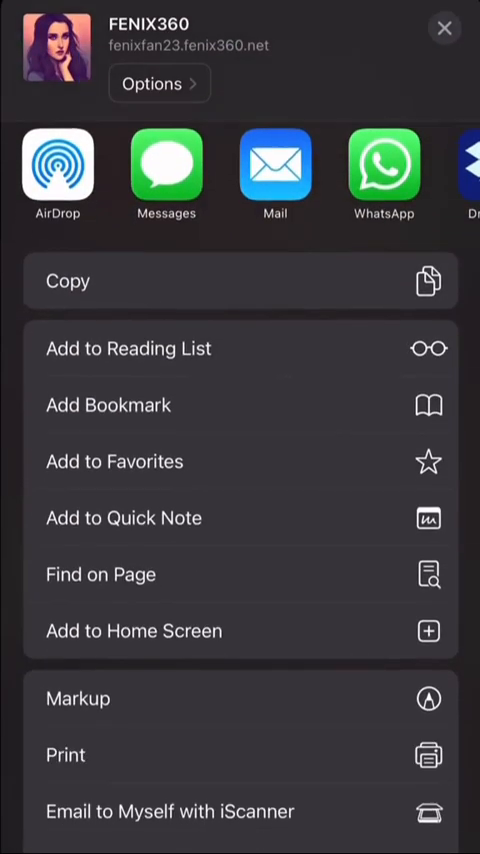
Add the profile page to the home screen as the 'Ashley Fan' icon
{"action": "left_click", "coordinate": [132, 632]}
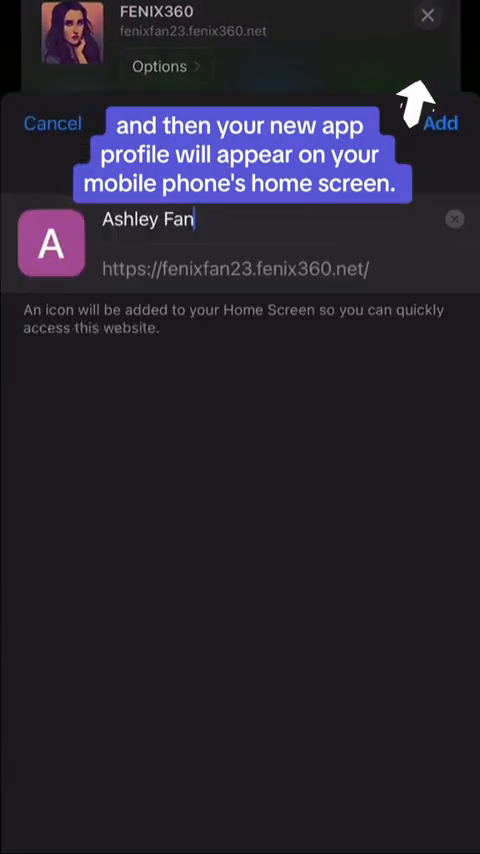
{"action": "left_click", "coordinate": [440, 124]}
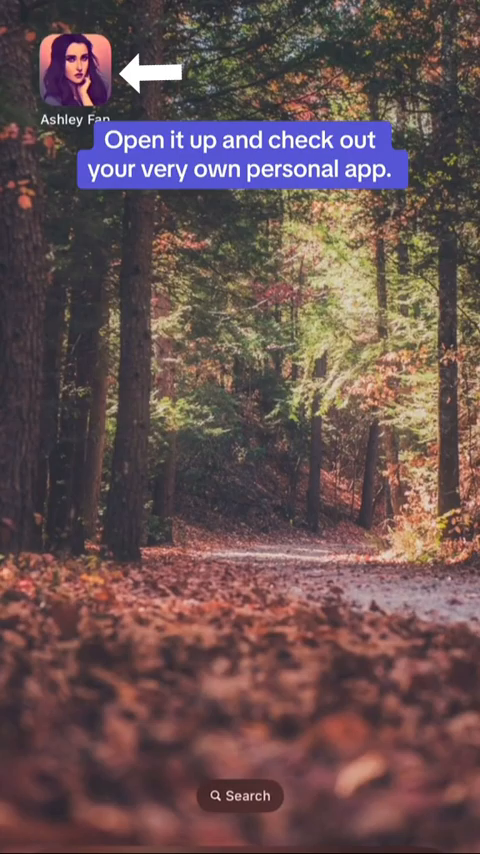
Launch the personal Fenix360 app from the new Ashley Fan home-screen icon
{"action": "left_click", "coordinate": [72, 64]}
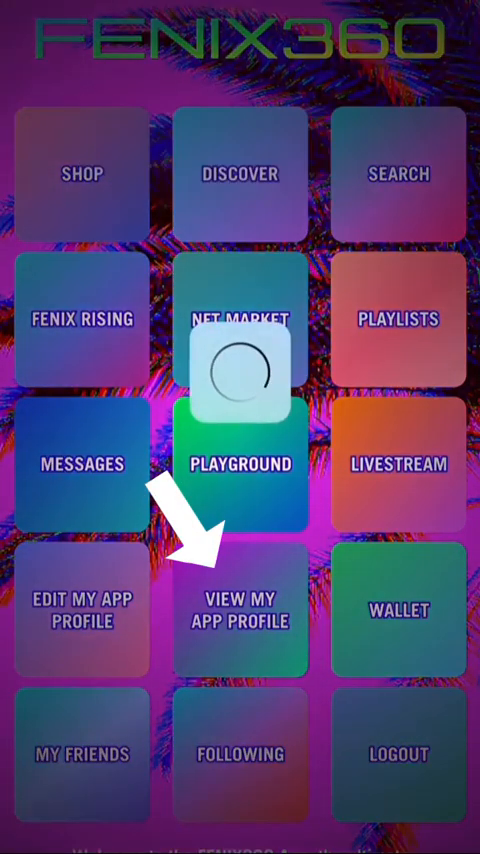
Show the public app profile with its motivation tags, photos gallery and favorite music
{"action": "left_click", "coordinate": [240, 610]}
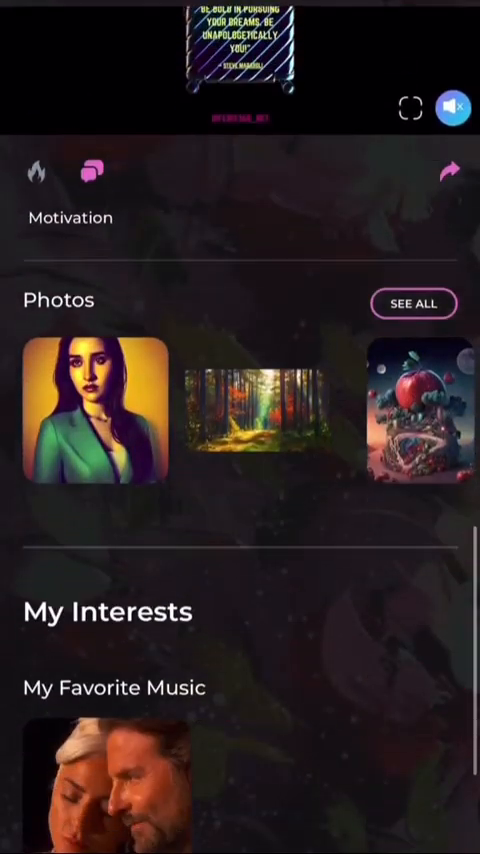